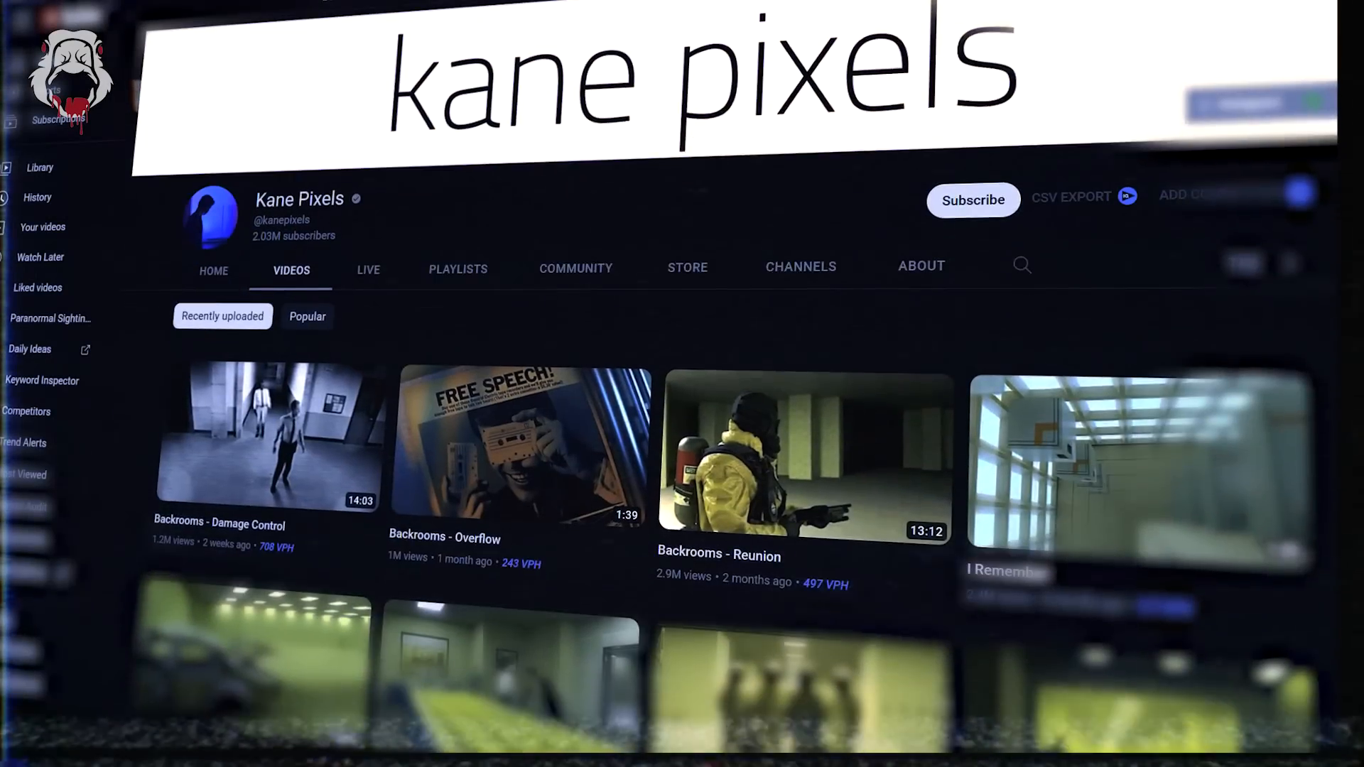
scroll("down", 3)
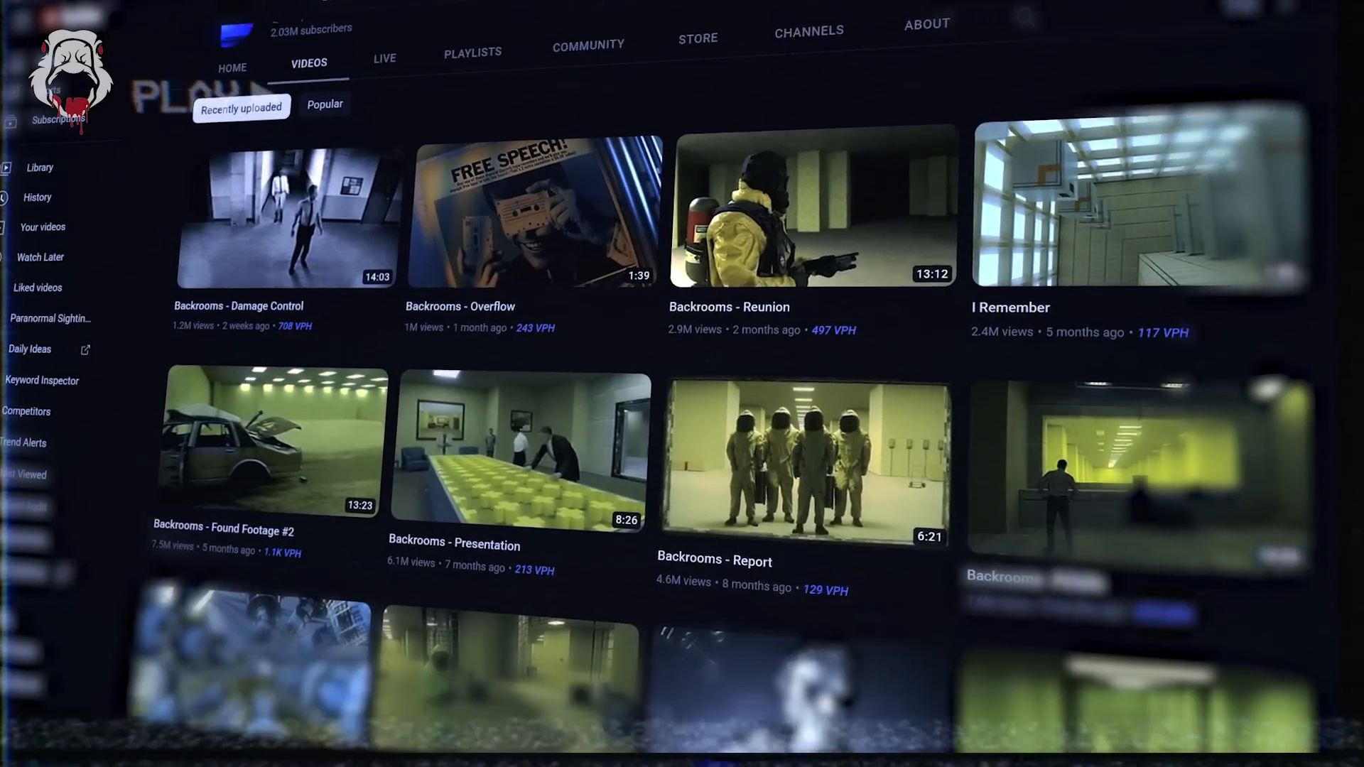
scroll("down", 3)
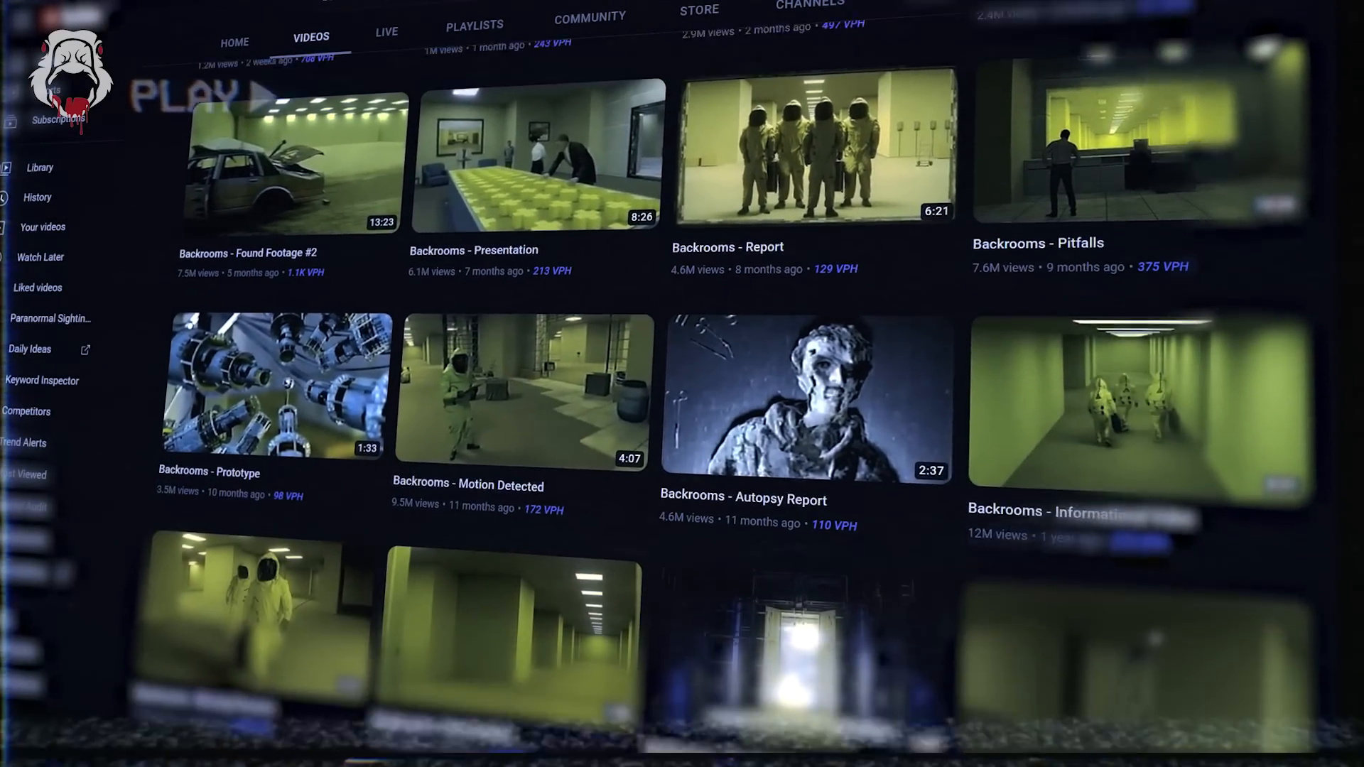
scroll("down", 3)
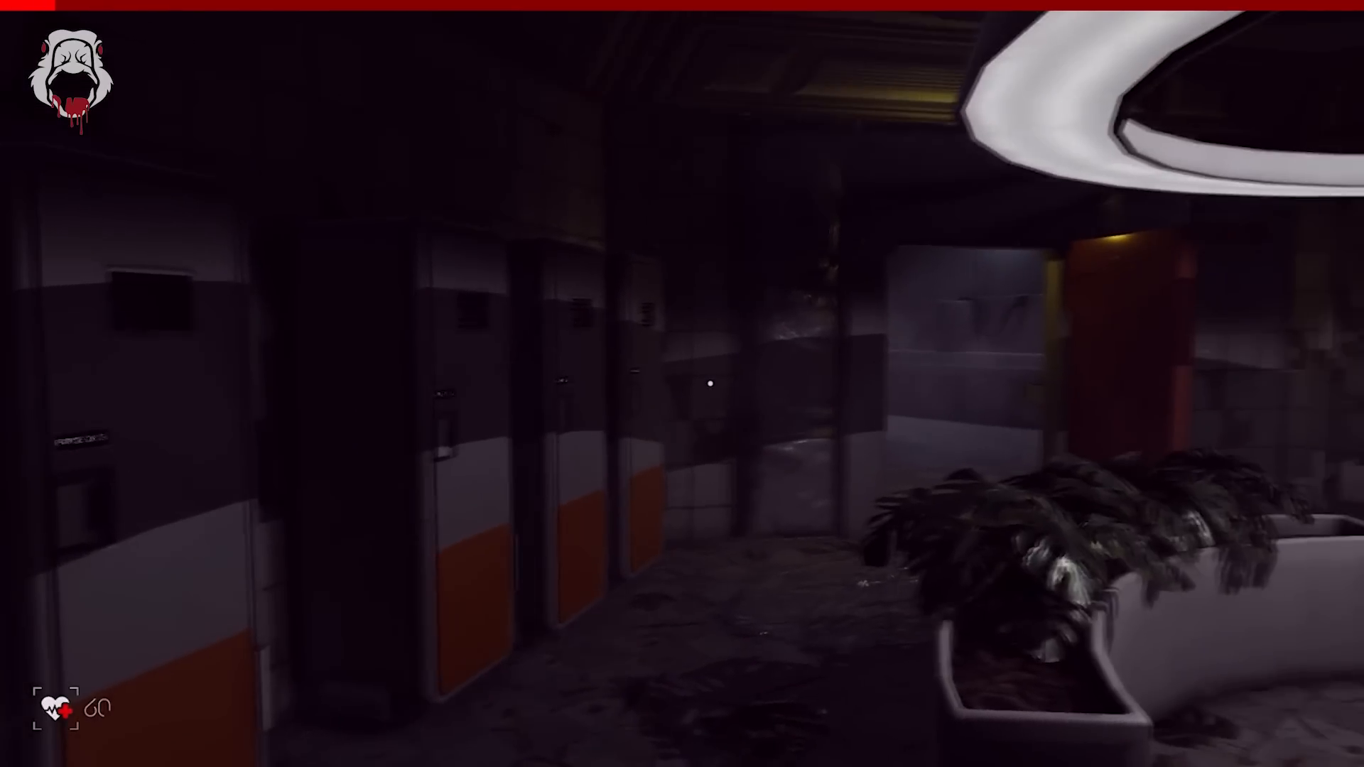
mouse_move(682, 384)
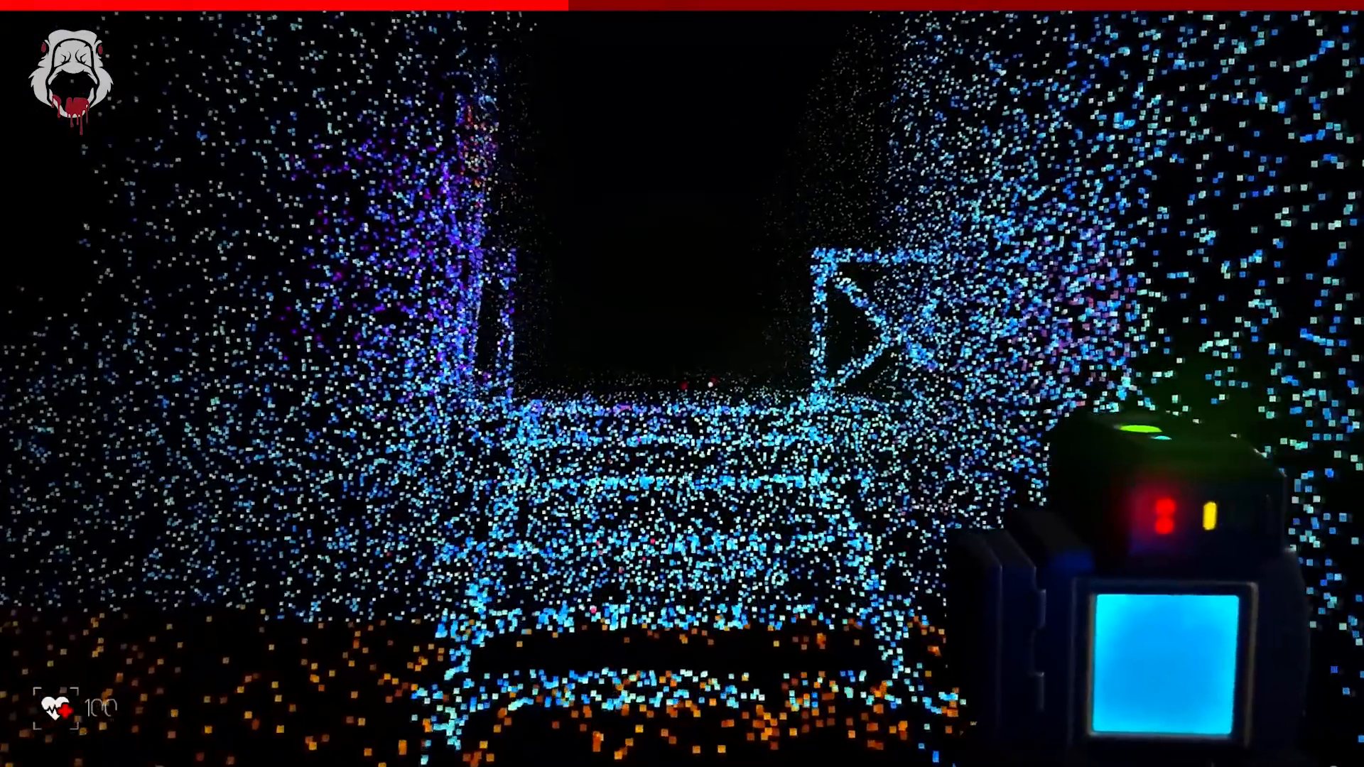
left_click(682, 384)
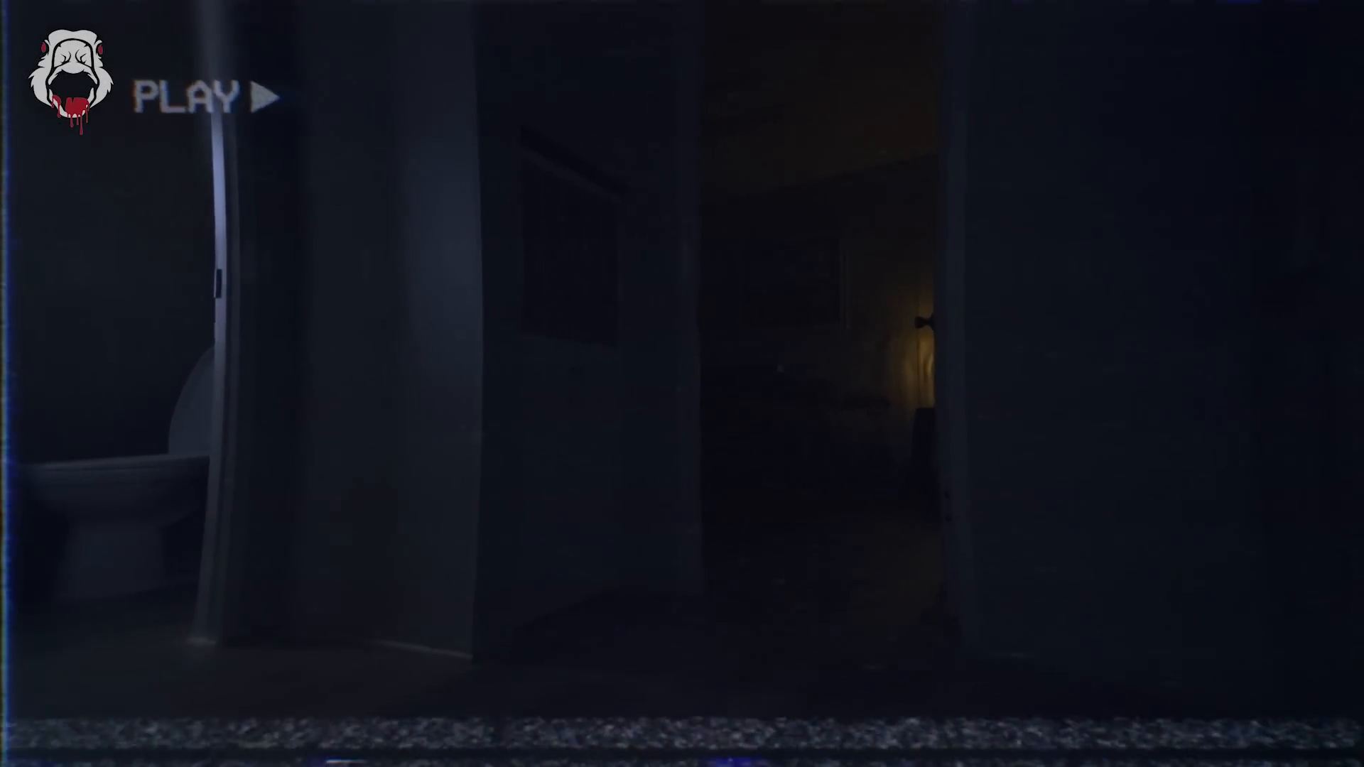
left_click(192, 96)
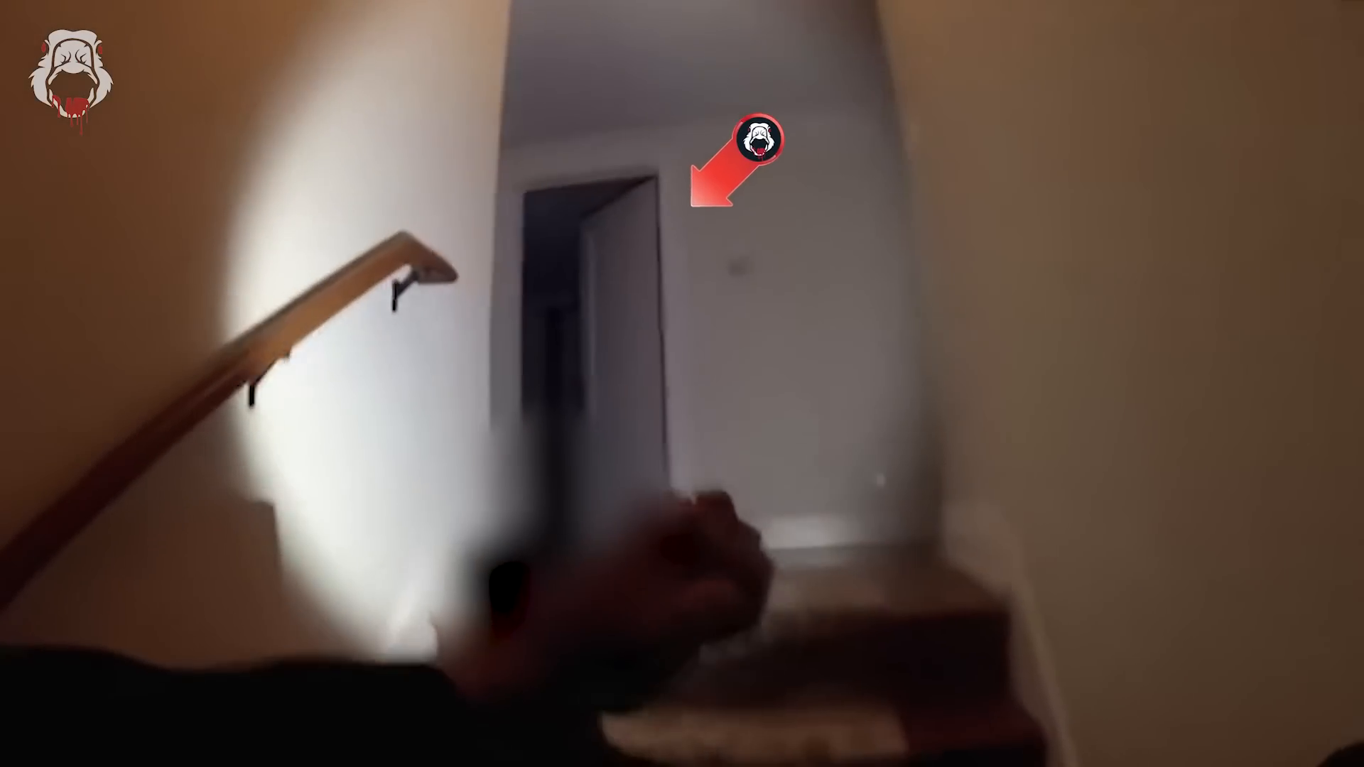